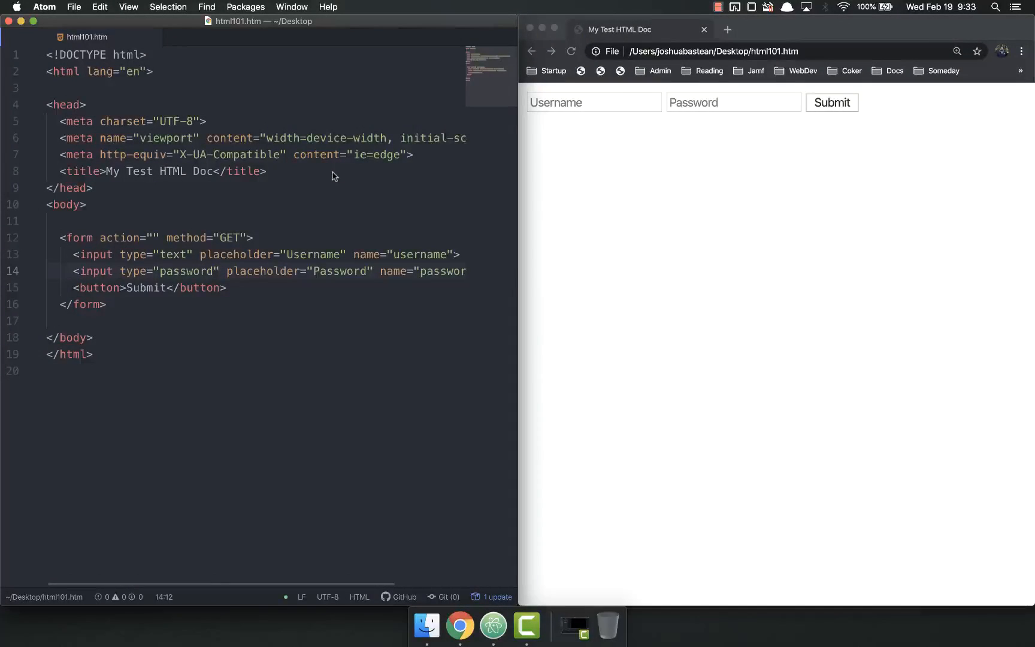
Step: Inspect the form inputs and place the cursor before the username input's type attribute
left_click(119, 271)
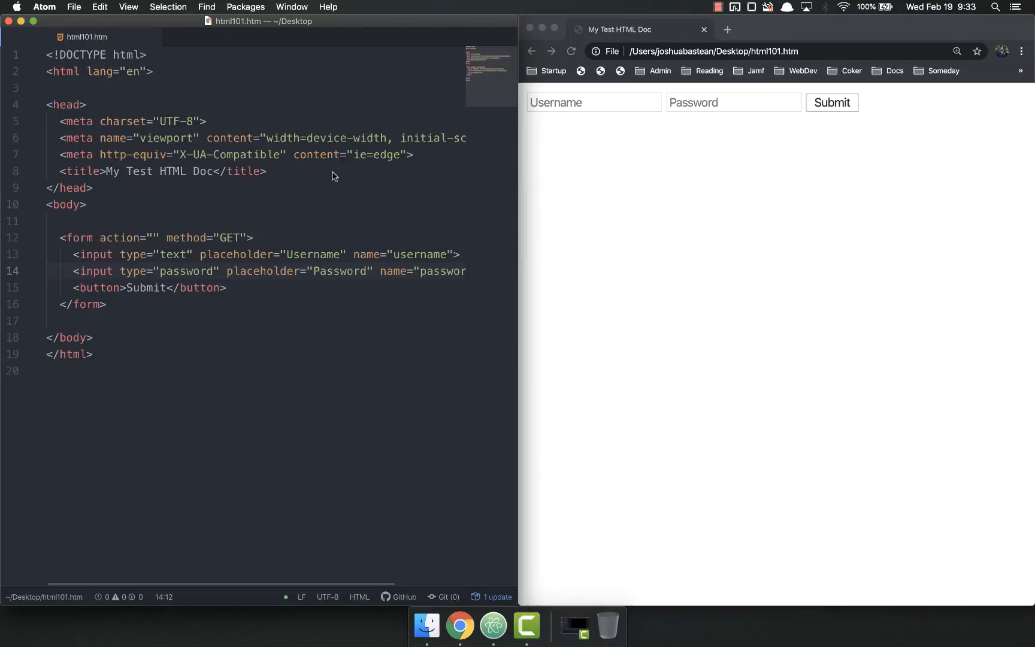
left_click(119, 271)
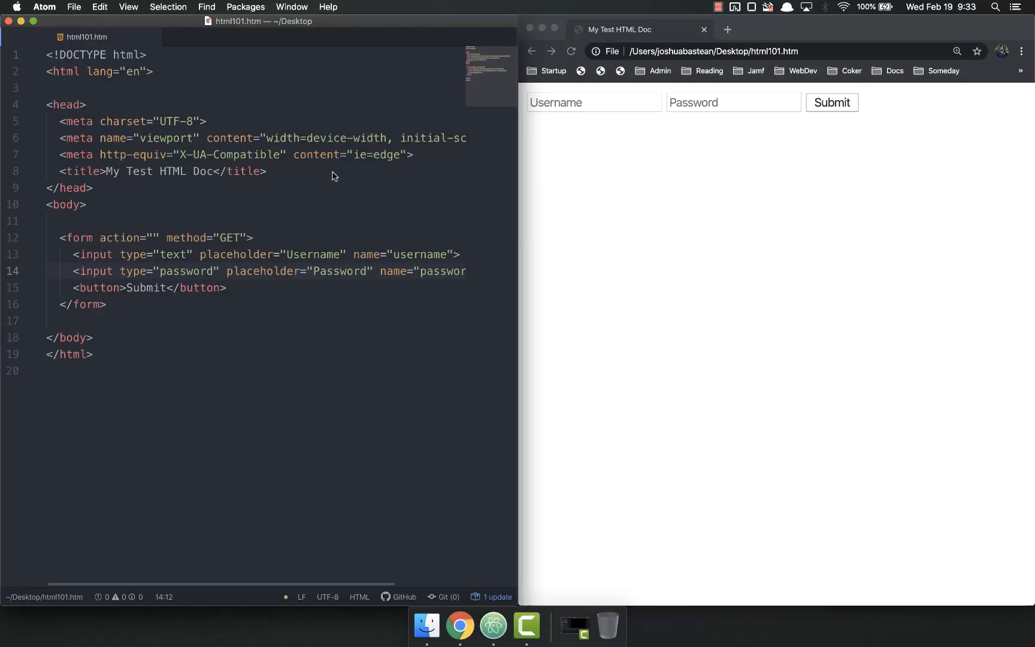
left_click(119, 272)
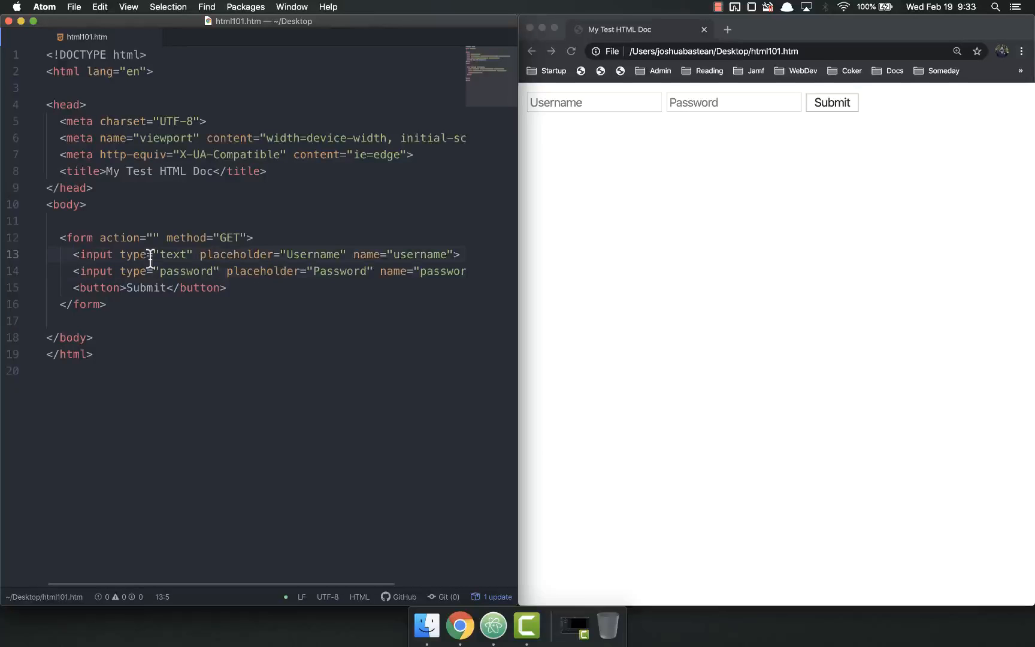
left_click(733, 103)
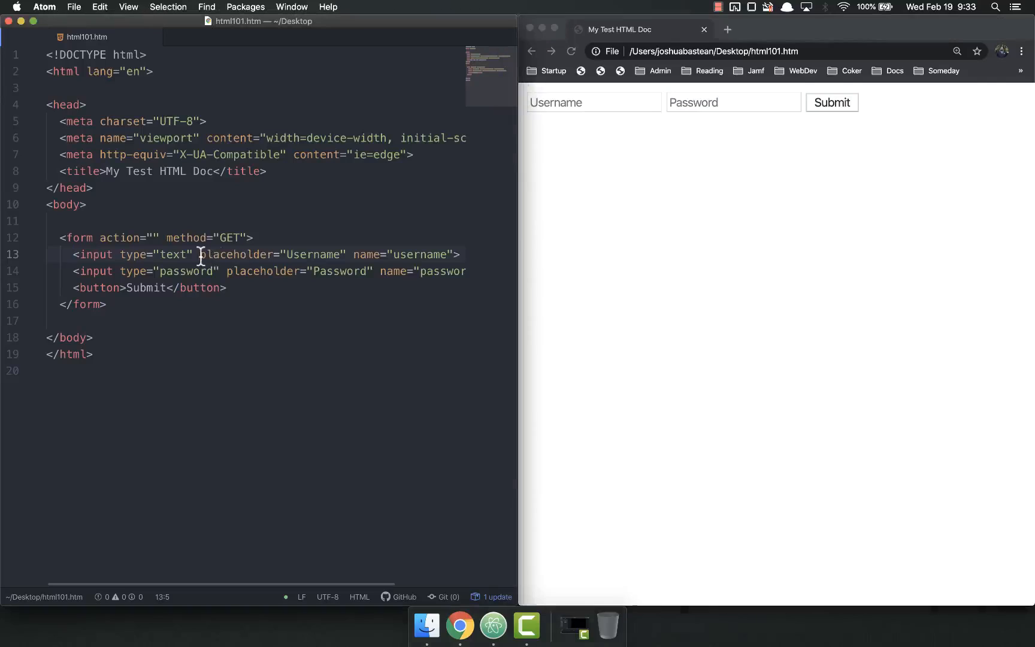
left_click(229, 271)
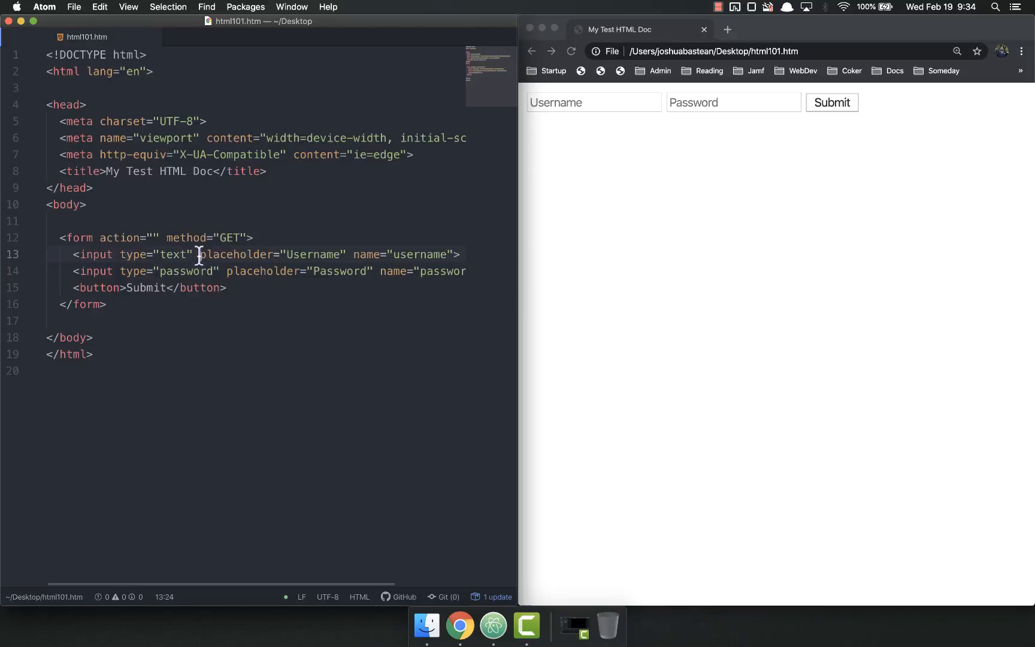
left_click(247, 281)
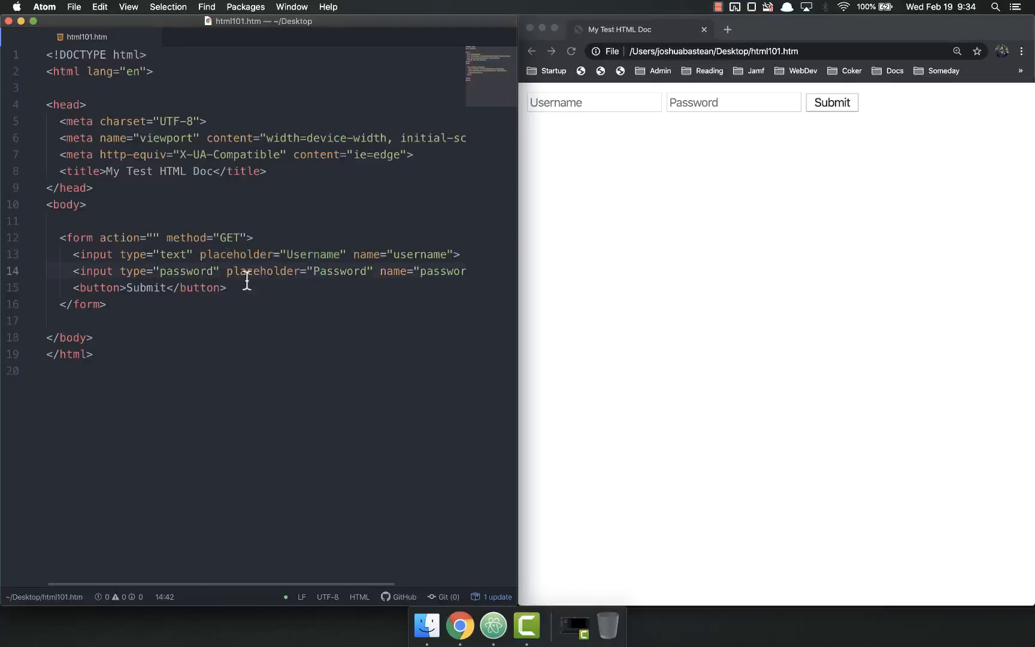
left_click_drag(226, 271, 373, 271)
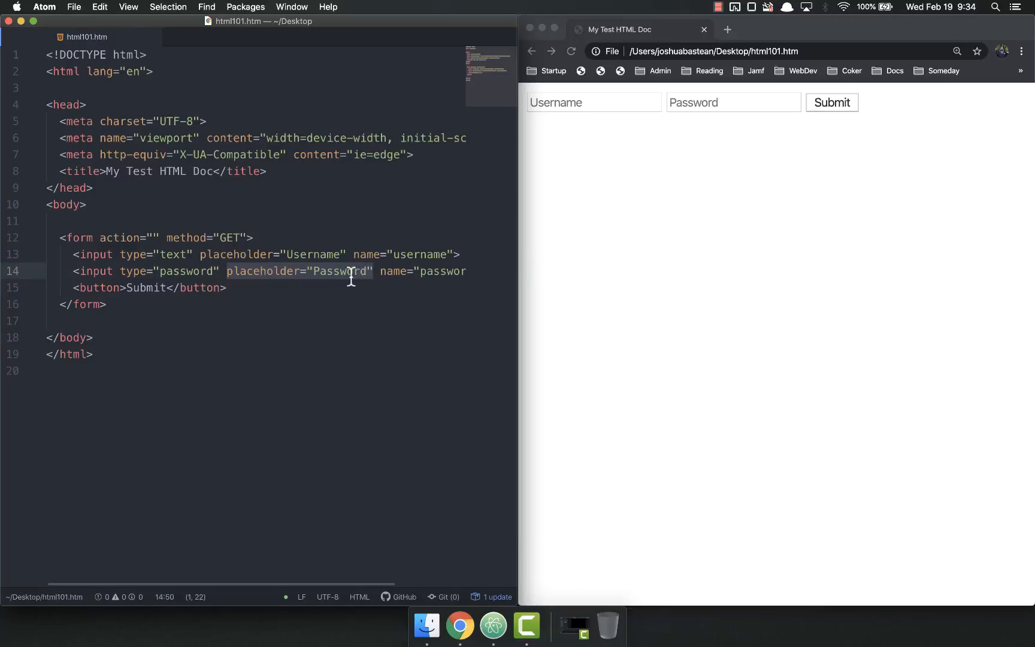
left_click(293, 237)
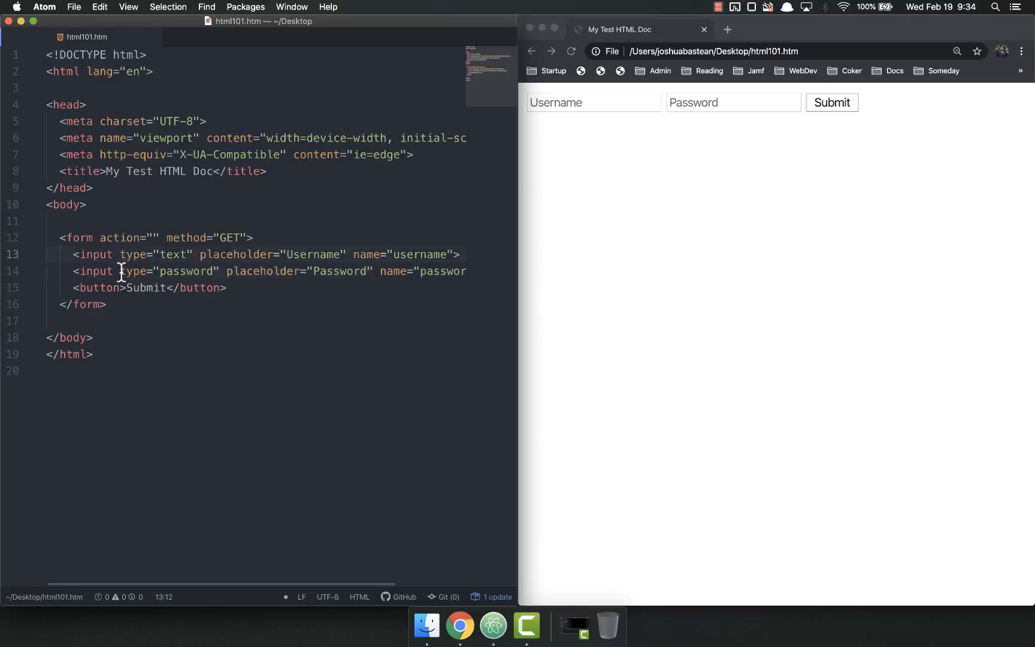
mouse_move(250, 320)
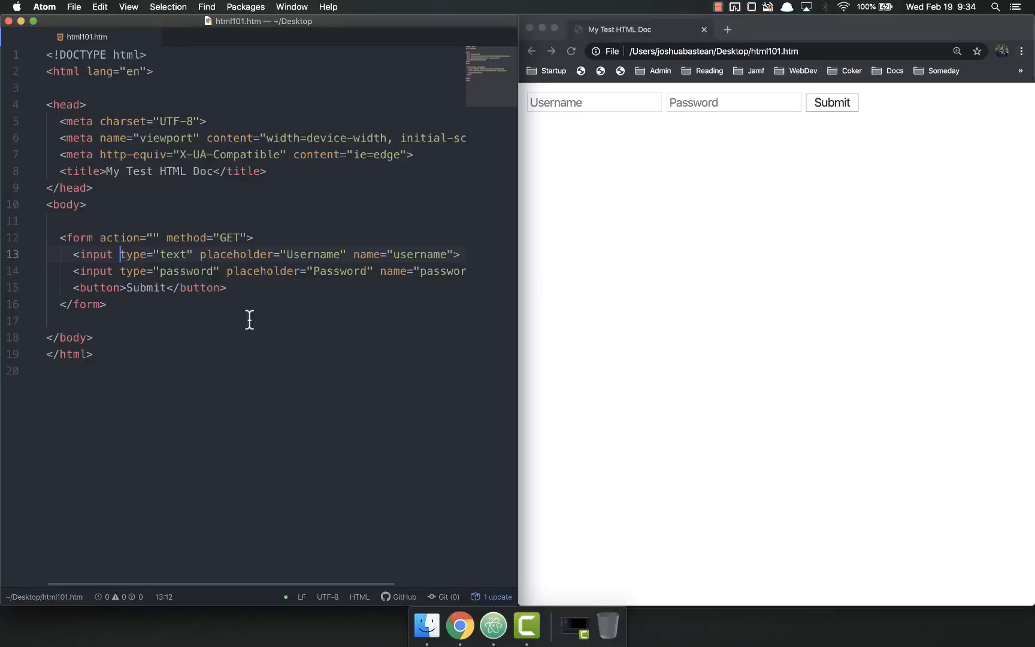
Step: Add id="username" to the first input and id="password" to the second, fixing a typo
type("id")
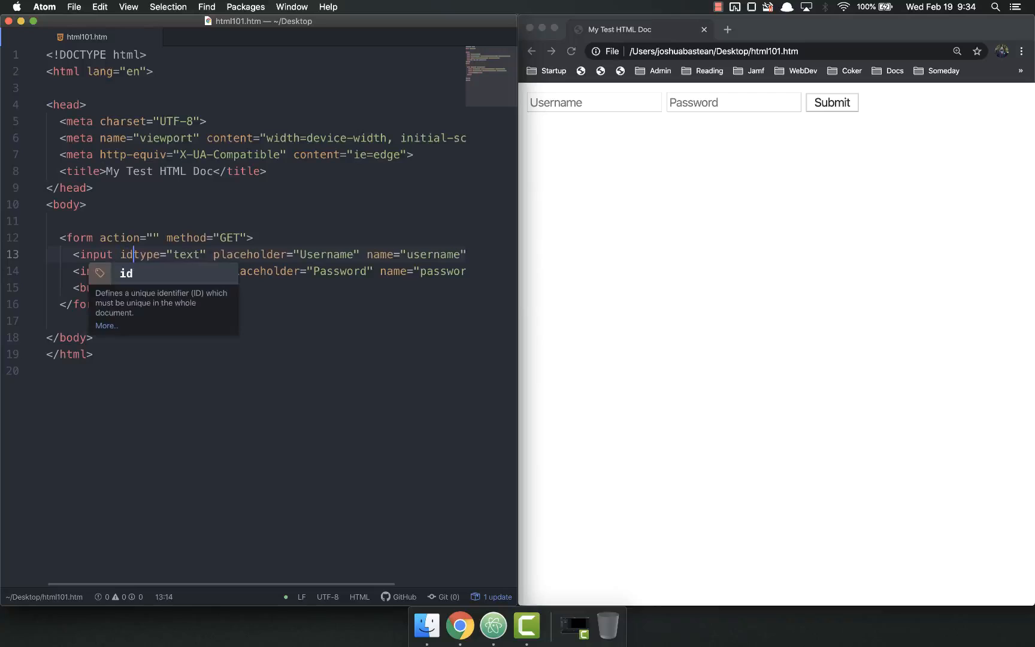
type("=\"")
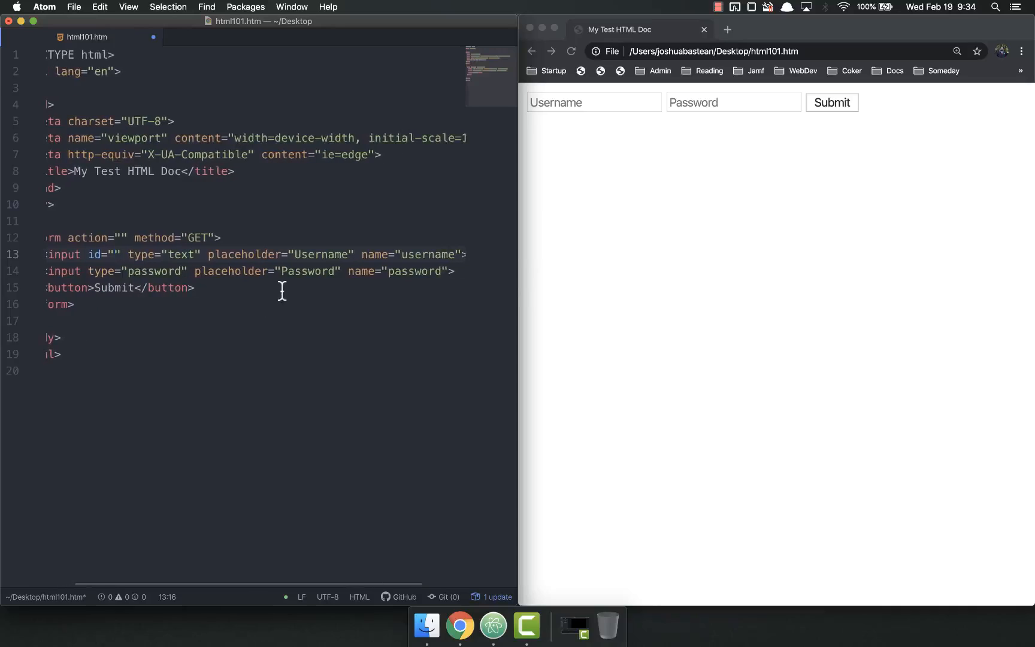
type("username")
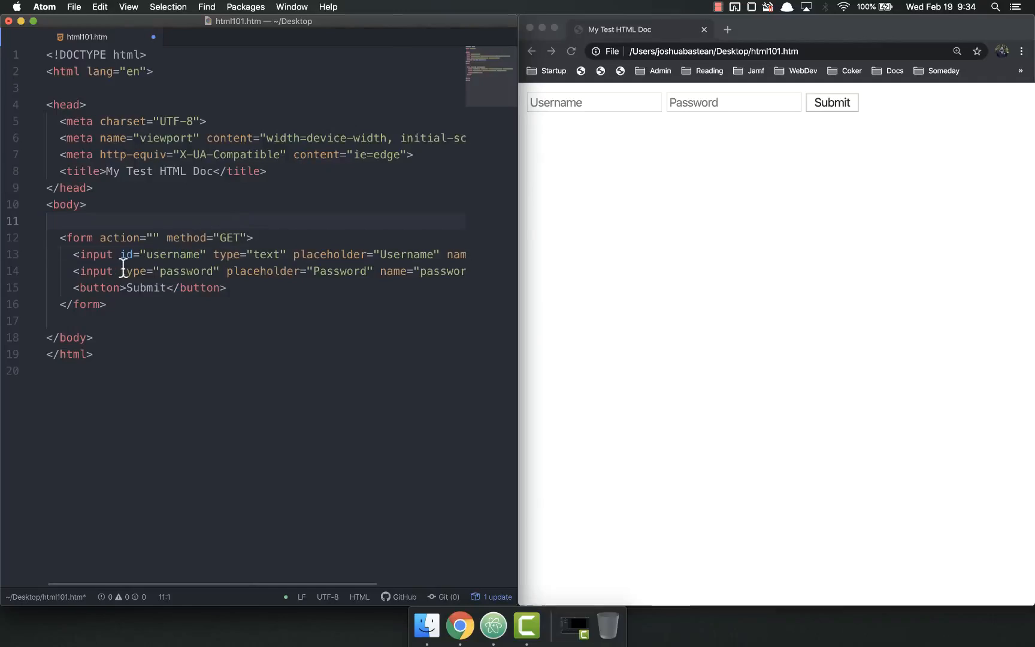
type("id=\"")
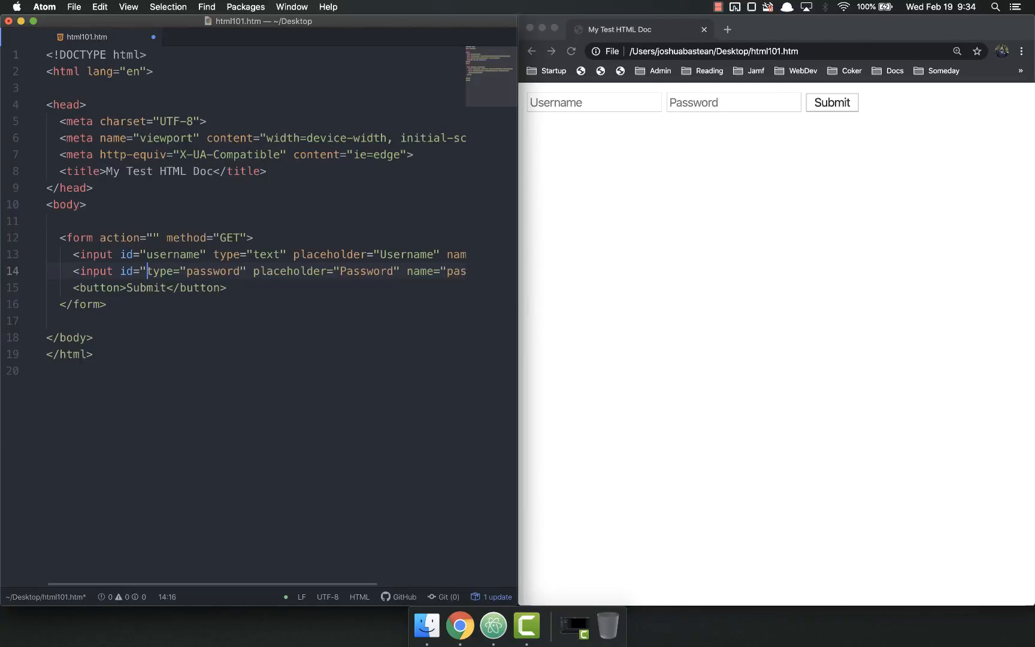
type("password\"")
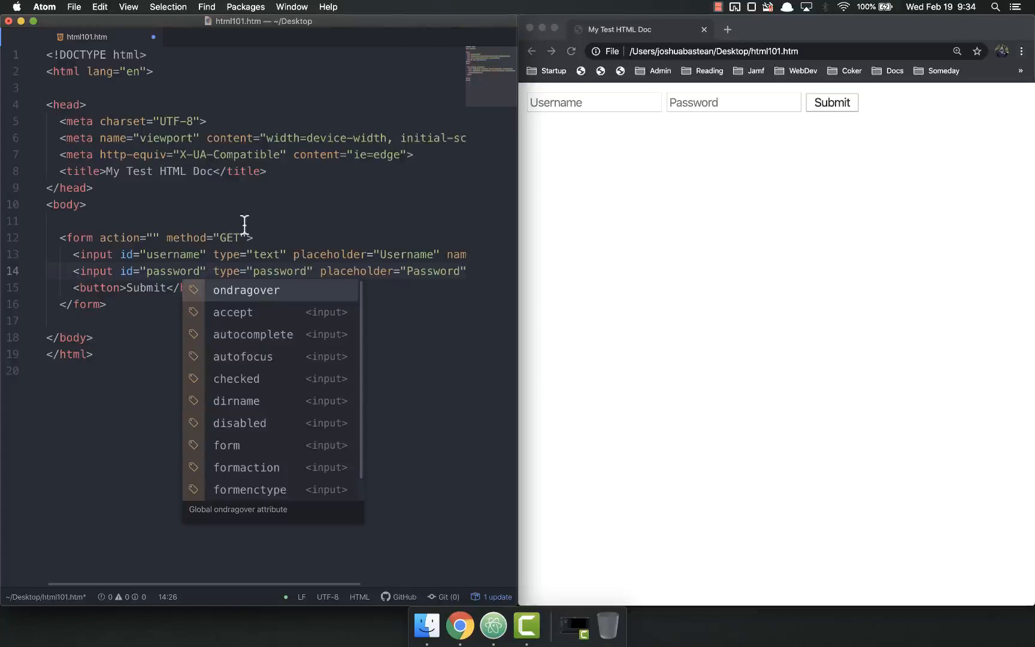
type("s")
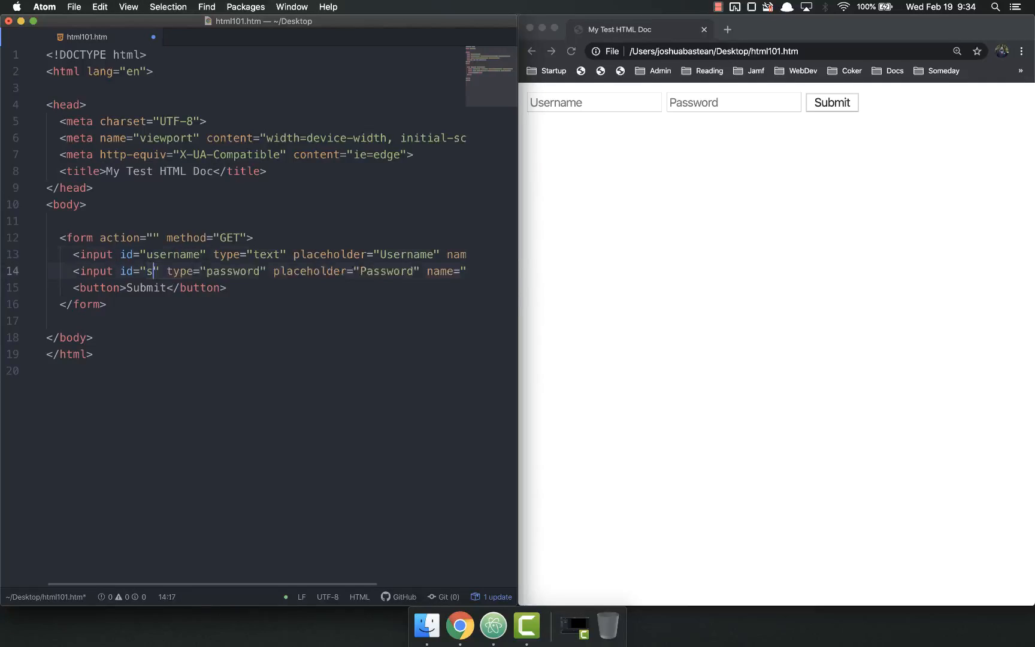
type("cth")
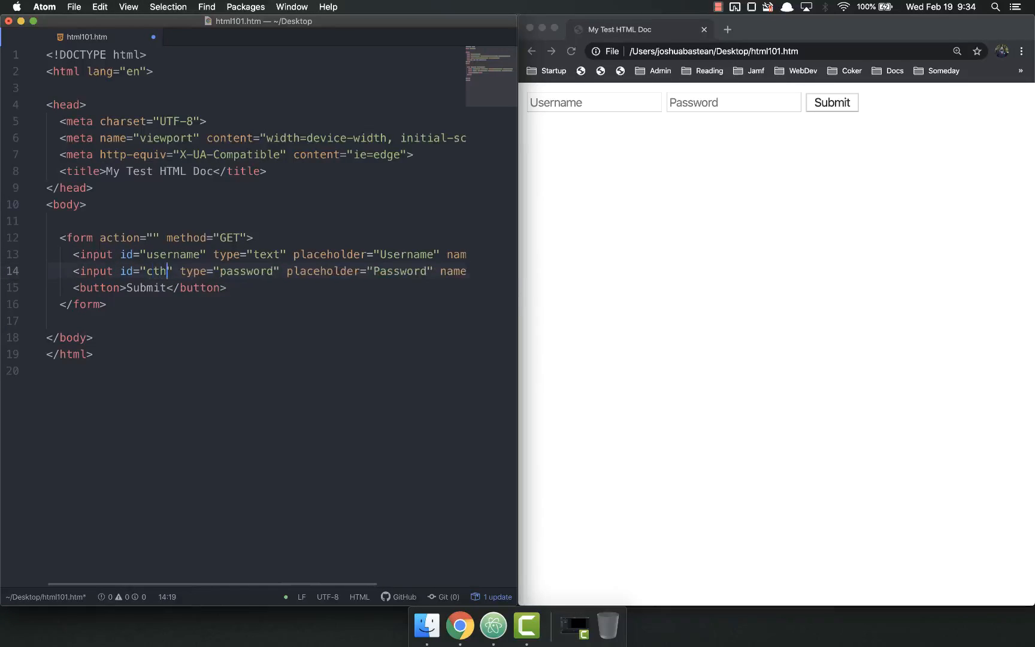
key("Backspace")
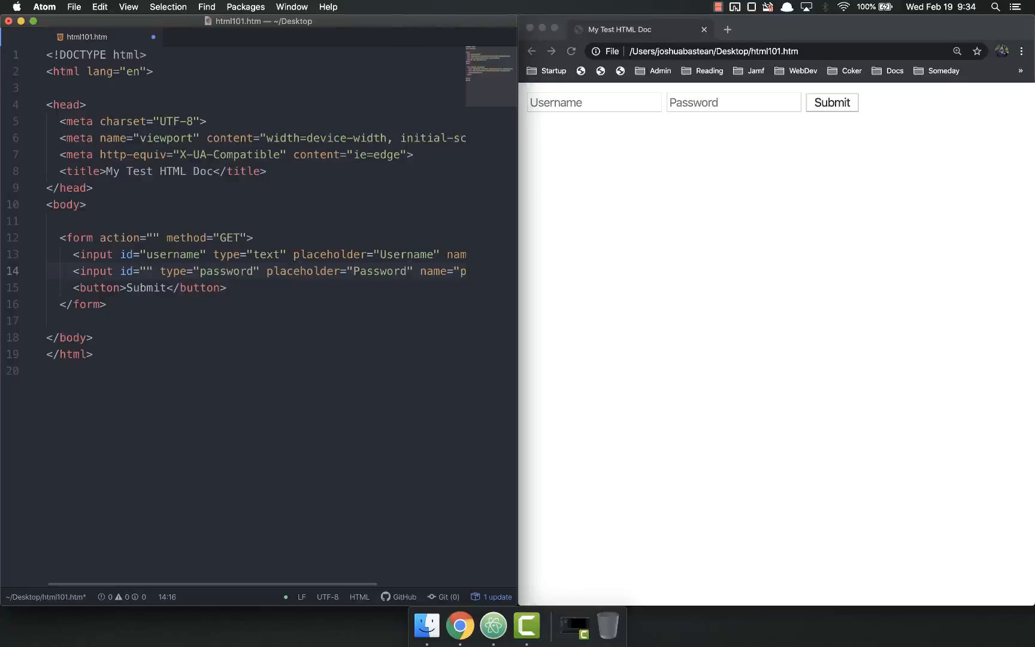
type("password")
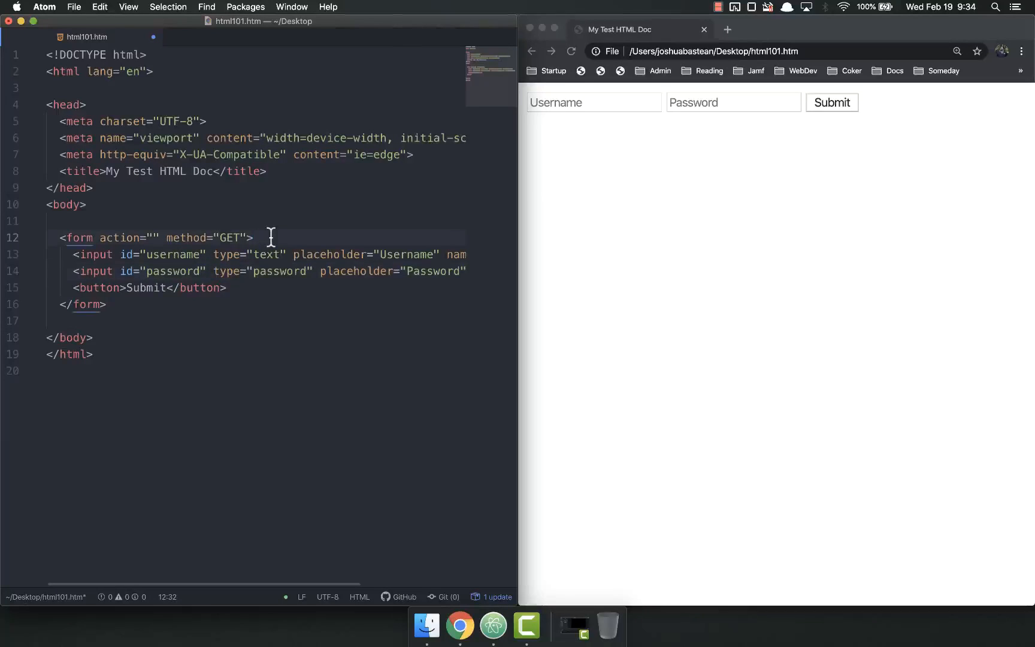
Step: Add <label for="username"> before the input, trying 'Login Name' and settling on 'Username:'
type("lab")
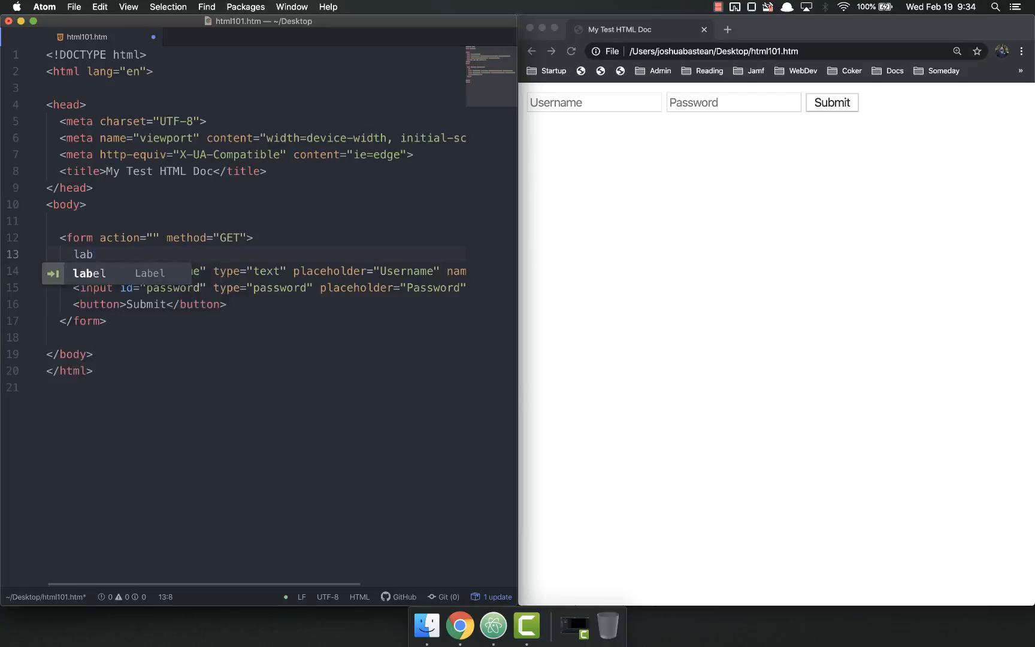
key("Tab")
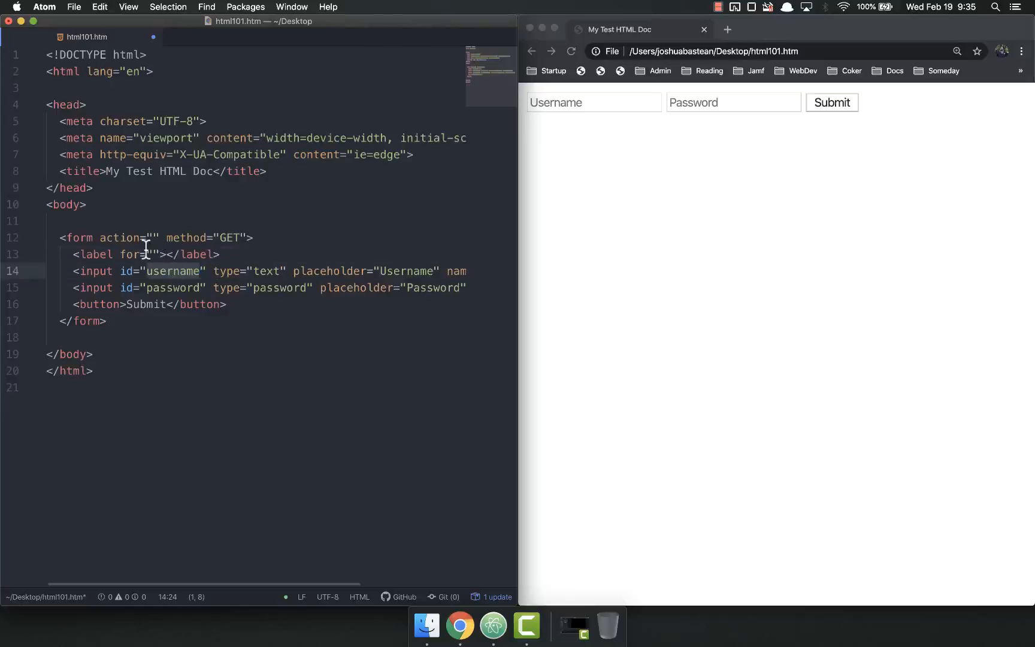
type("=us")
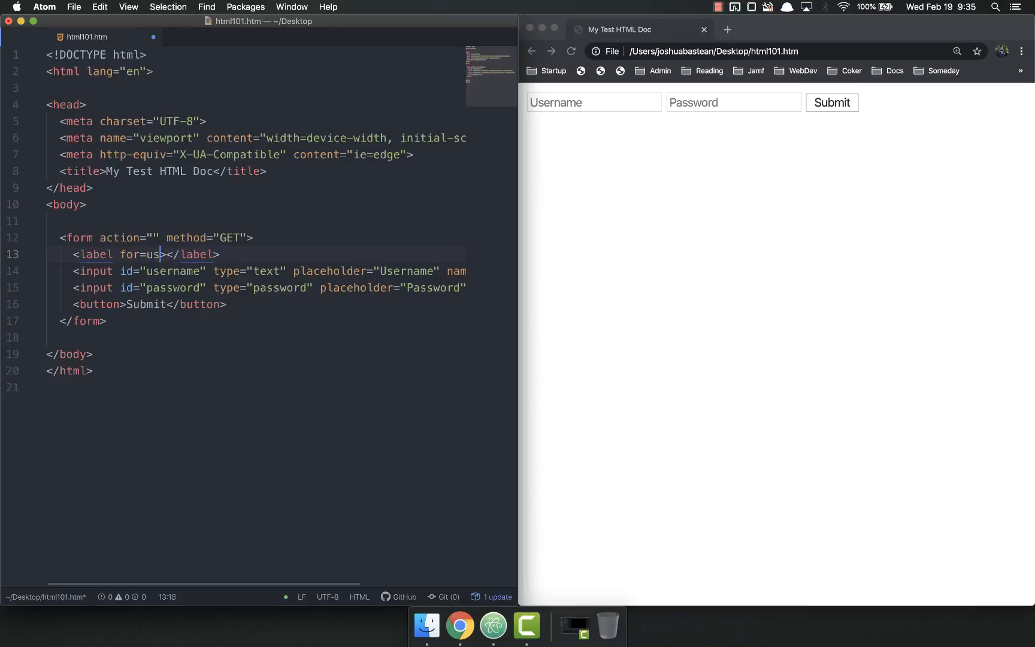
type("ername\"")
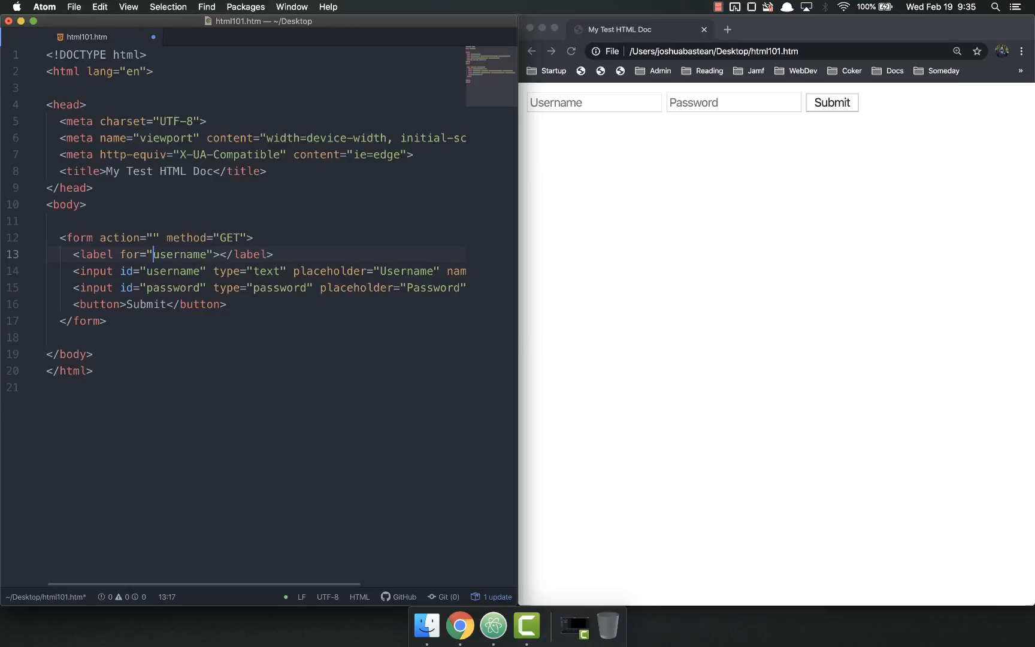
type("U")
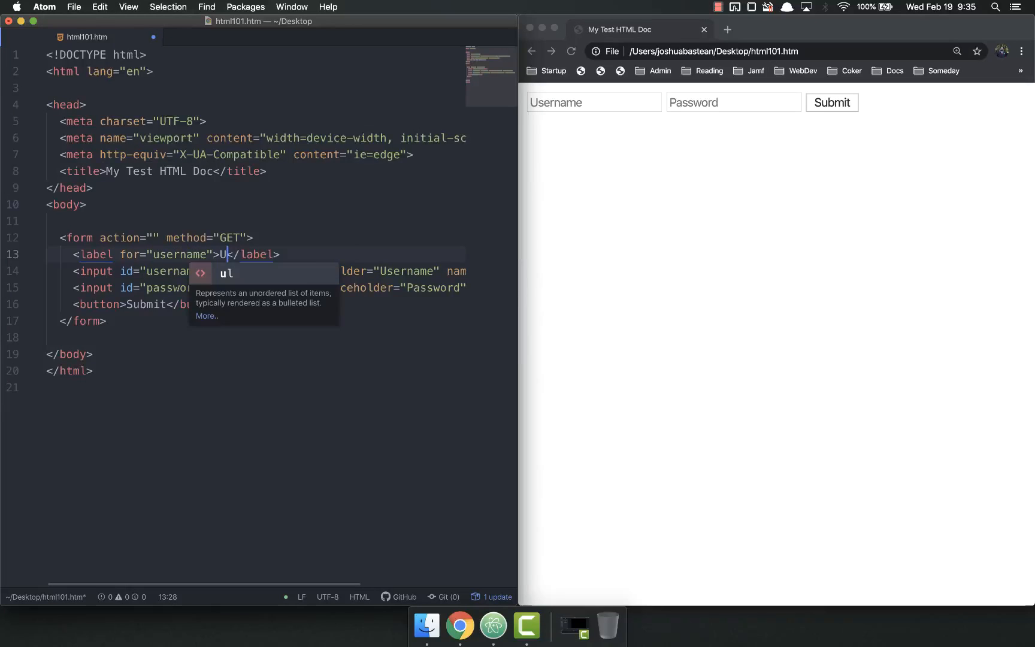
type("sername")
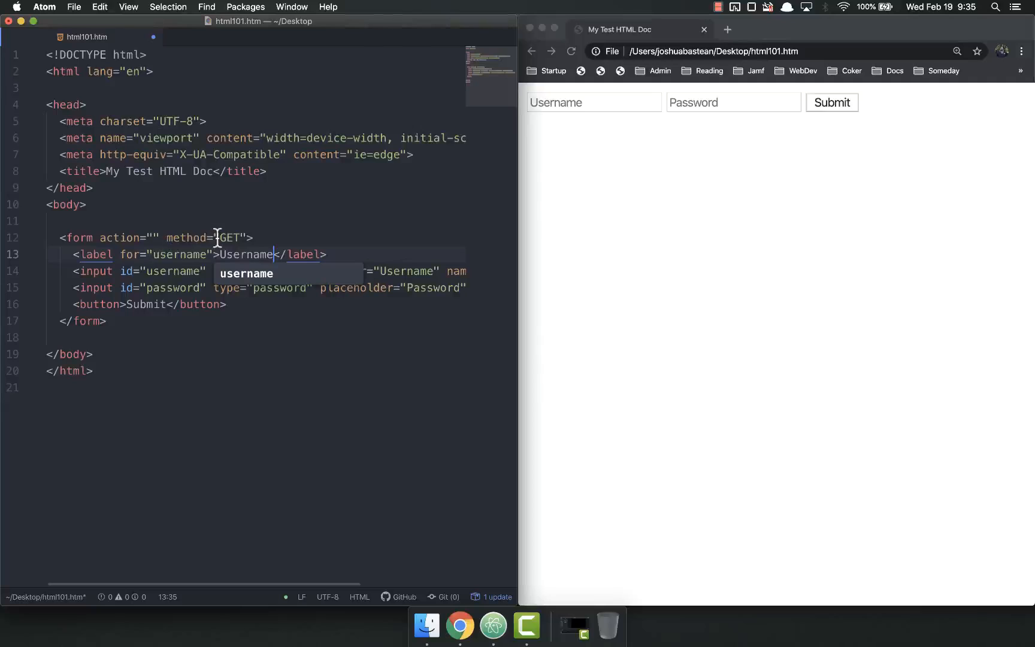
type("L")
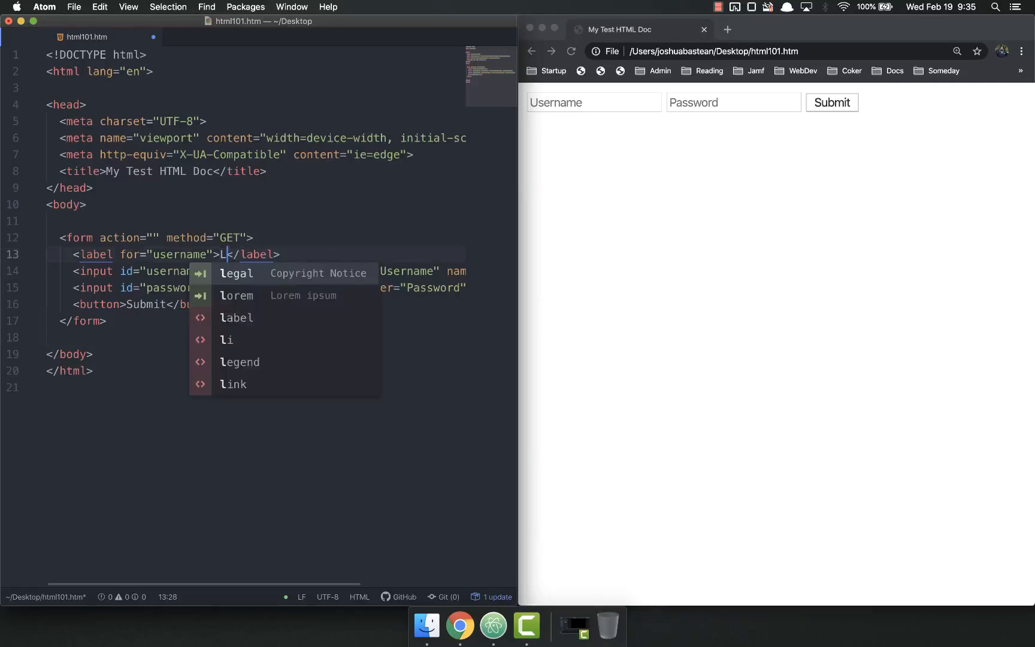
type("ogin Name")
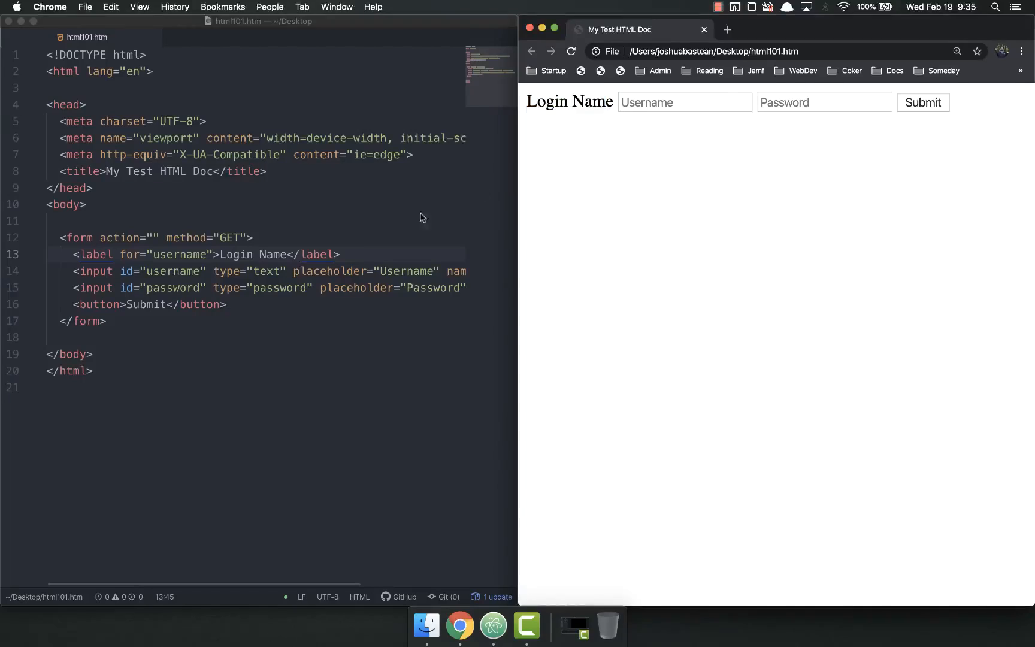
type(":")
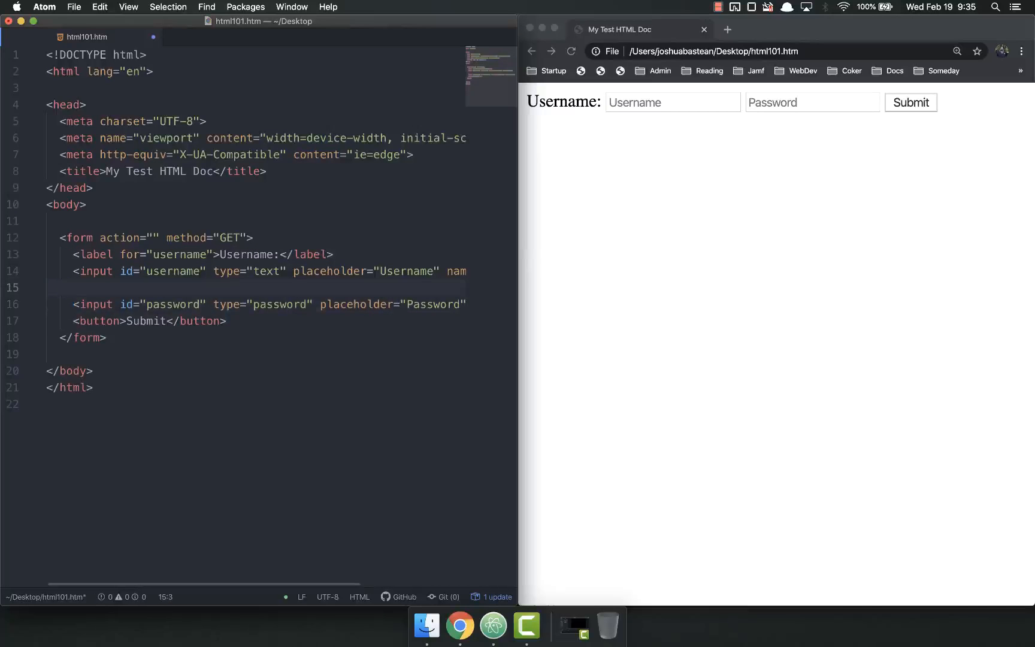
Step: Add <label for="password">Password</label> above the password input
type("<label for=\"\"></label>")
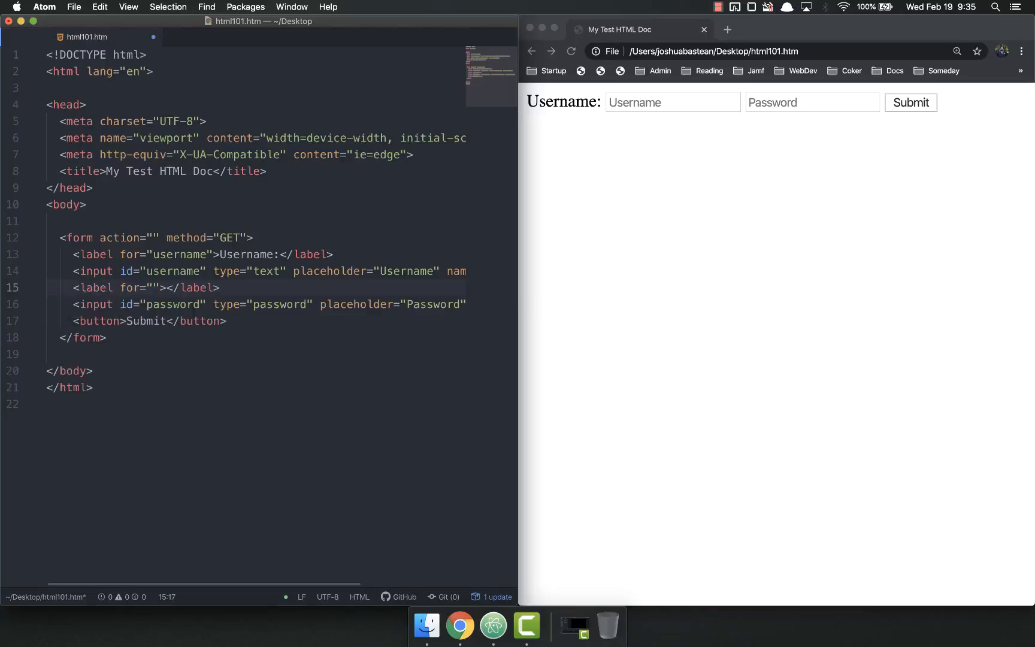
type("password")
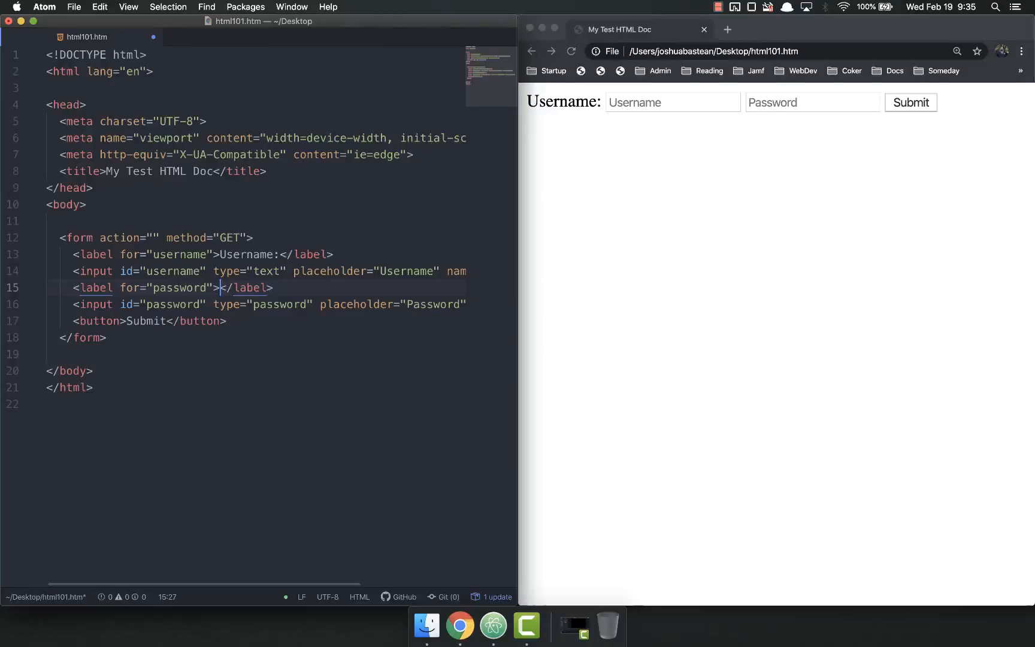
type("Password")
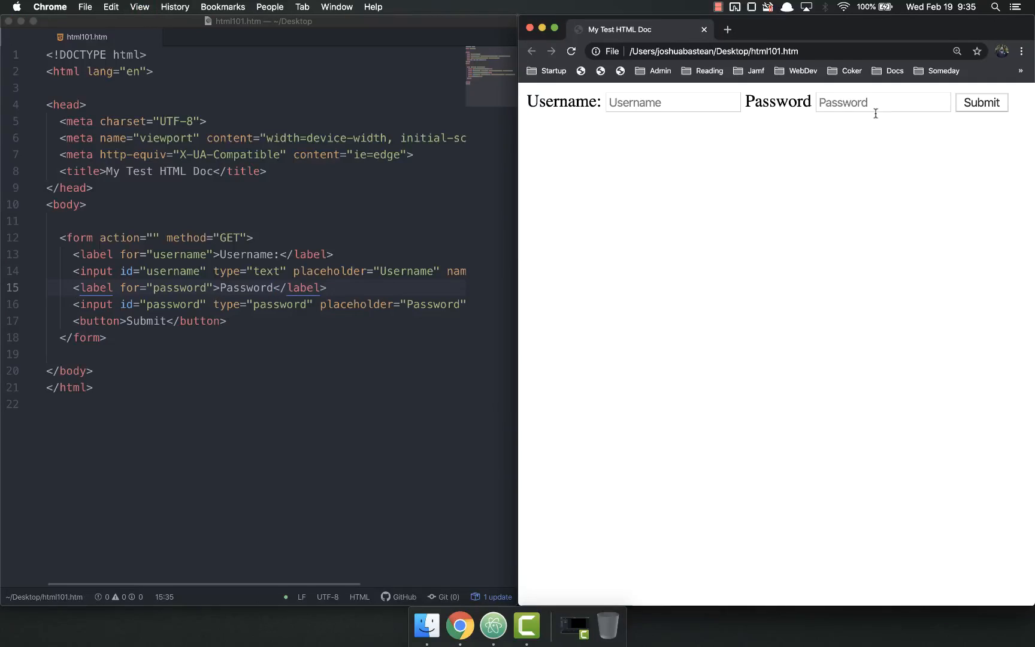
left_click(276, 287)
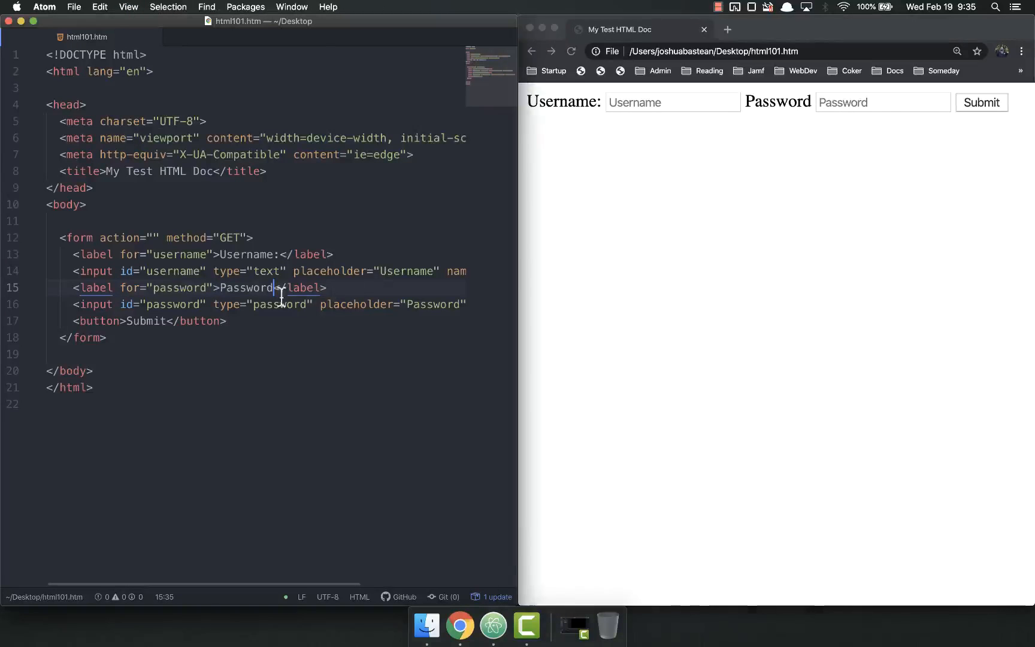
Step: Insert <br> tags after the username input and before the Submit button to stack the rows
key("Return")
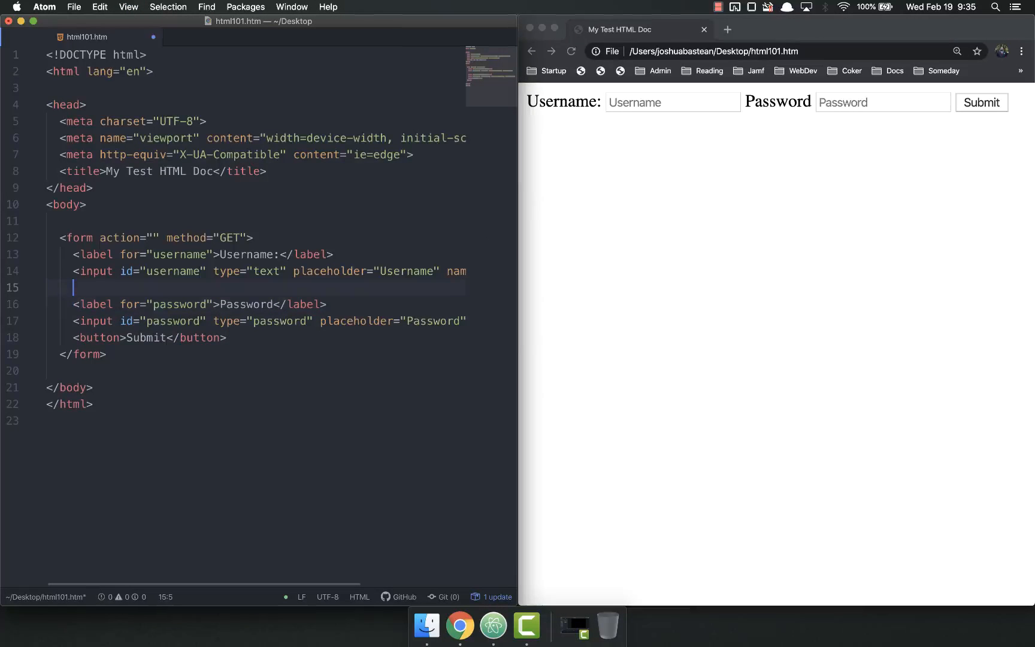
type("<br>")
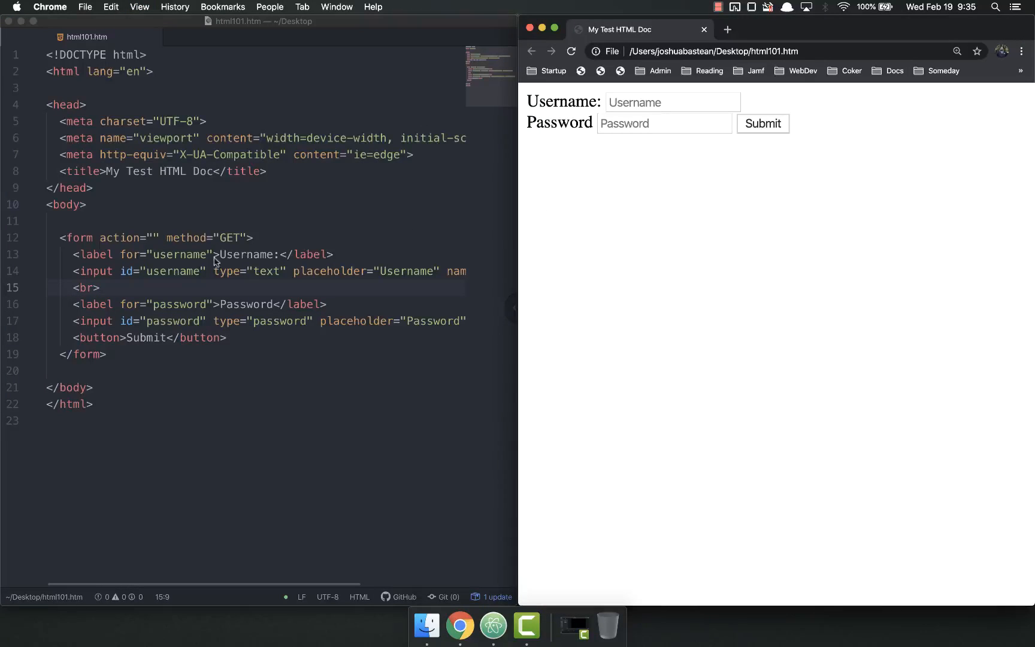
type("<br>")
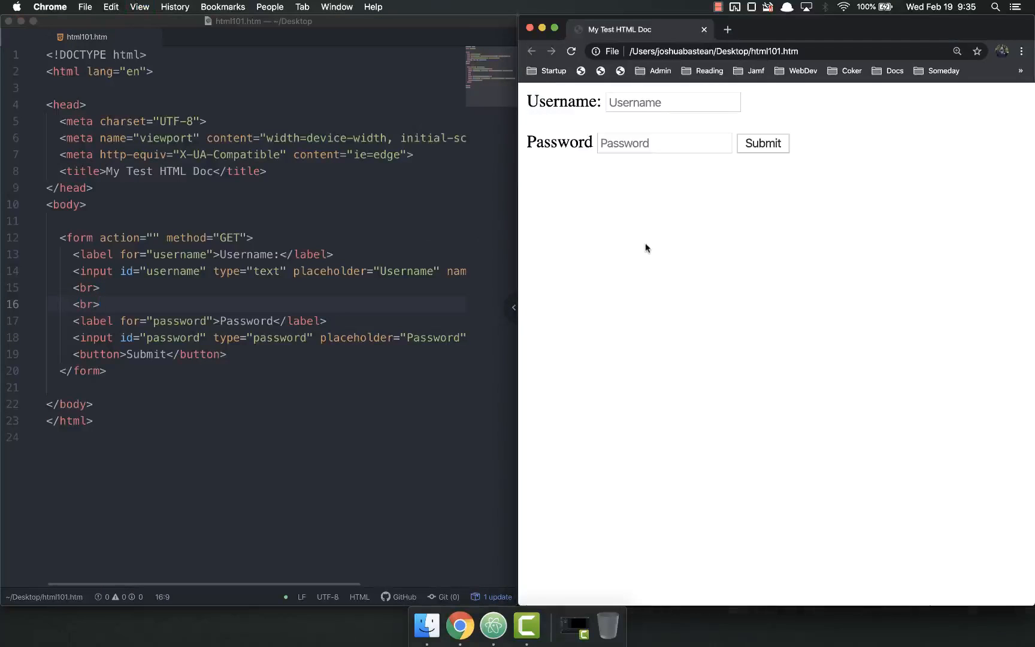
left_click(192, 347)
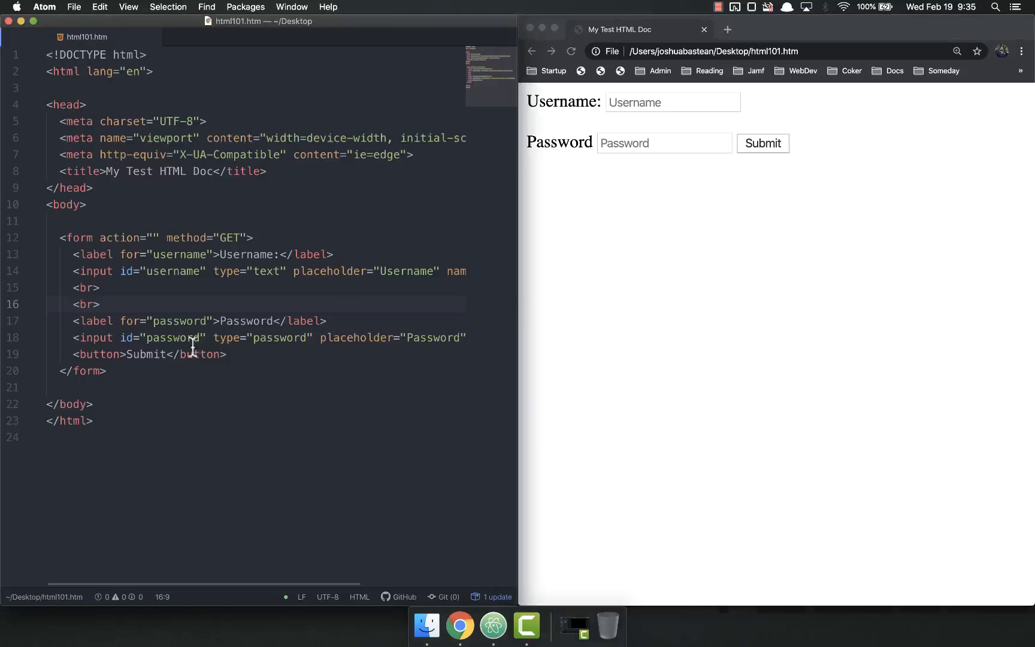
key("enter")
type("<br>")
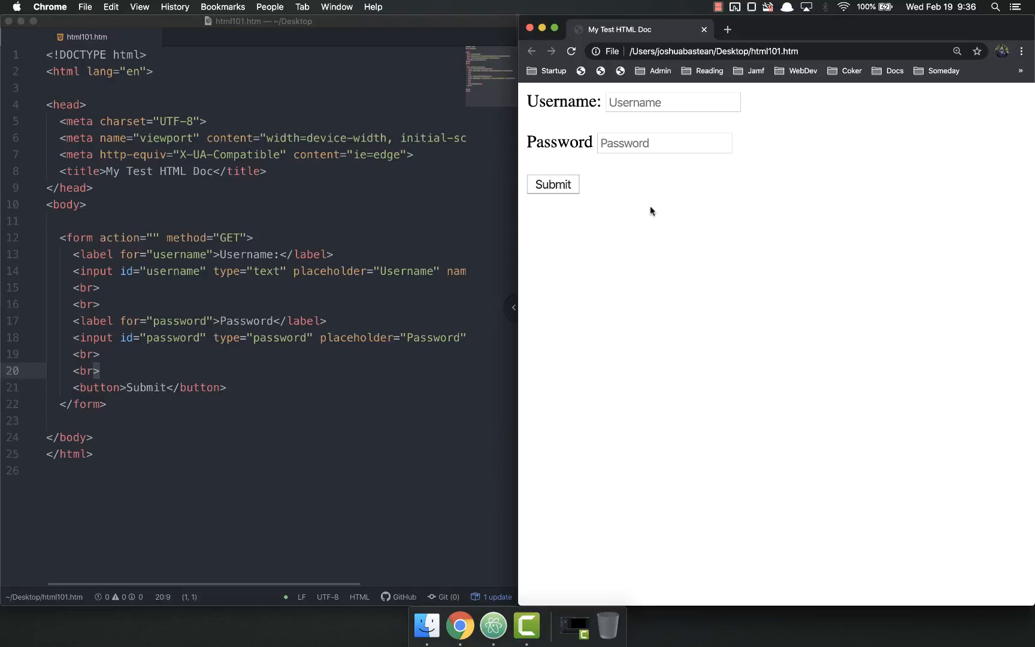
left_click(664, 143)
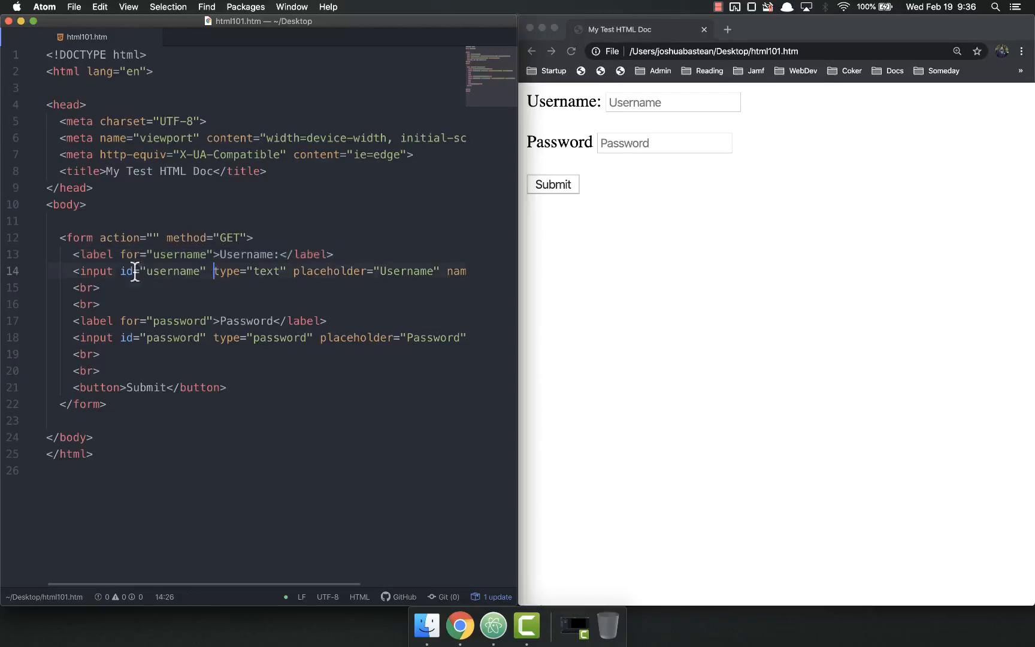
mouse_move(195, 388)
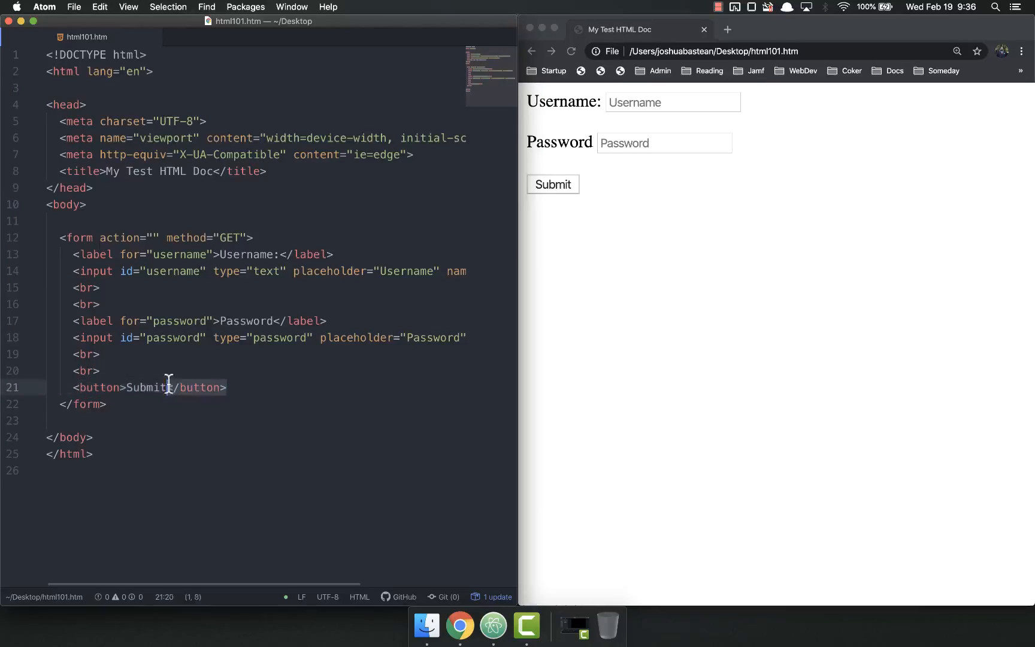
Step: Try an input for submit, then restore <button>Submit</button> as the submit control
type("input type=\"submit\">")
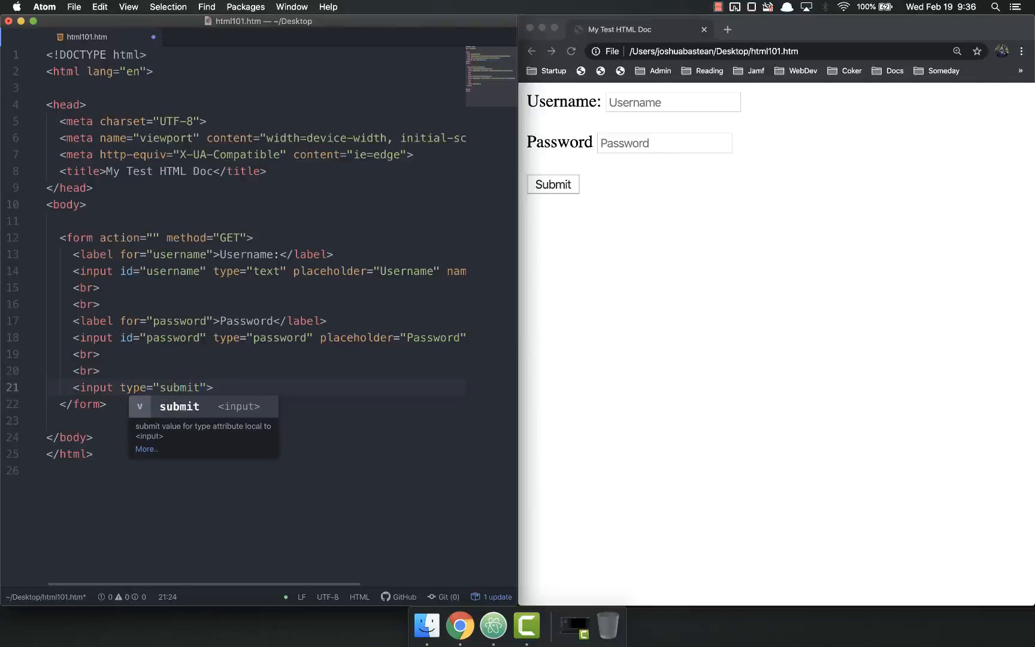
left_click(131, 394)
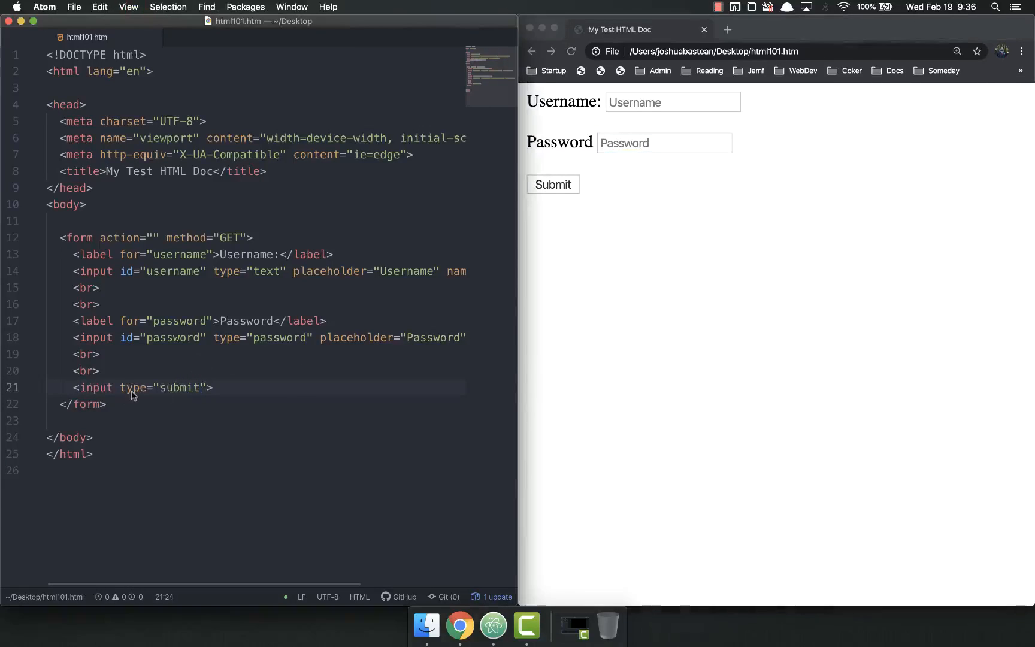
type("text")
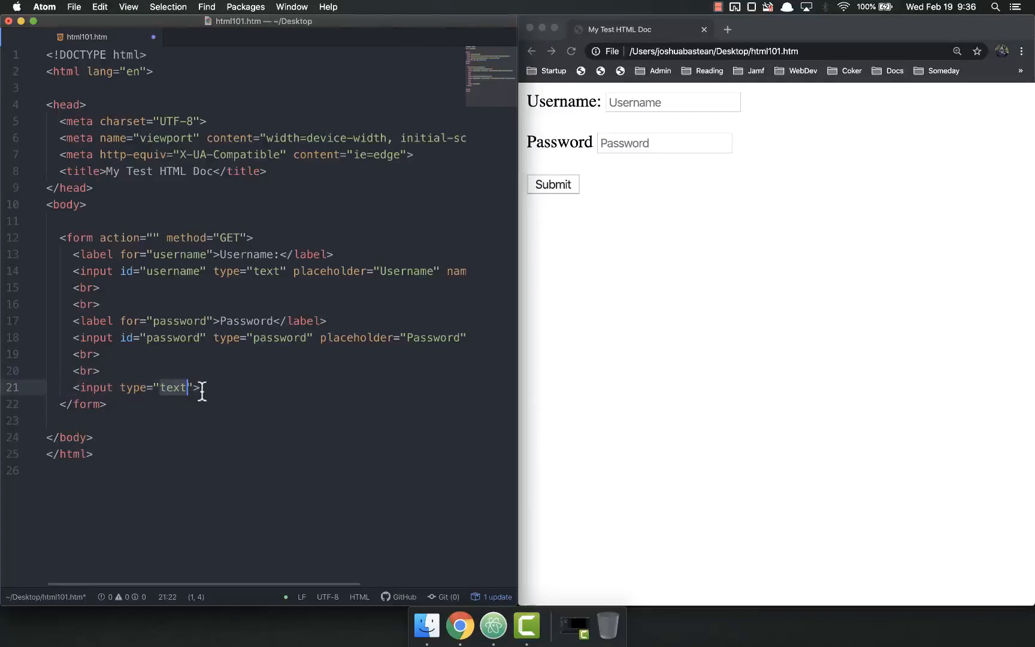
type("<button>Submit</button>")
left_click(256, 320)
type(":")
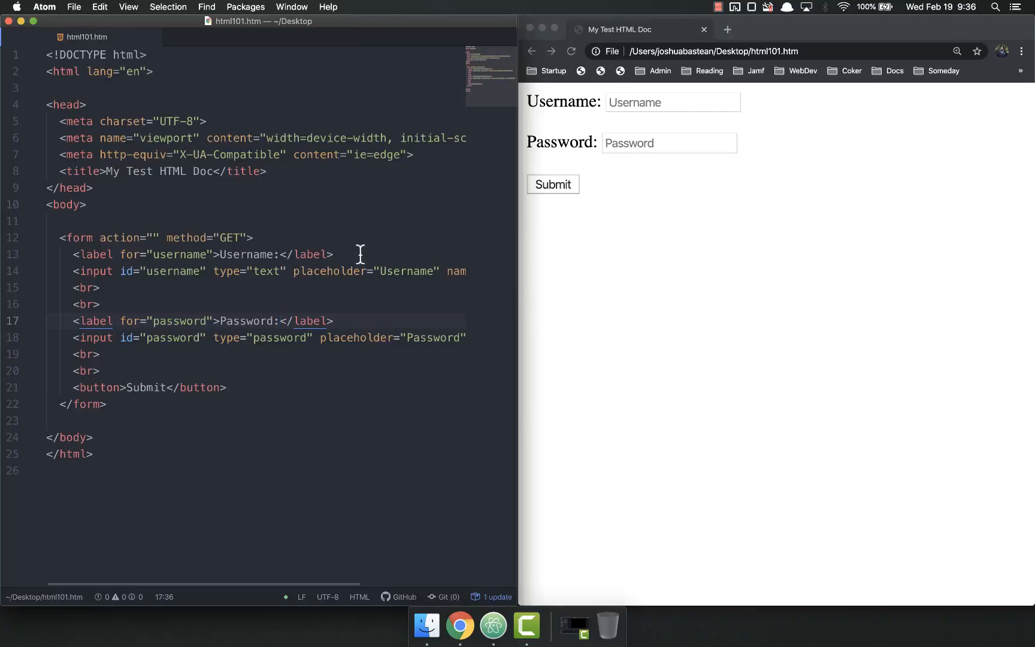
left_click(76, 254)
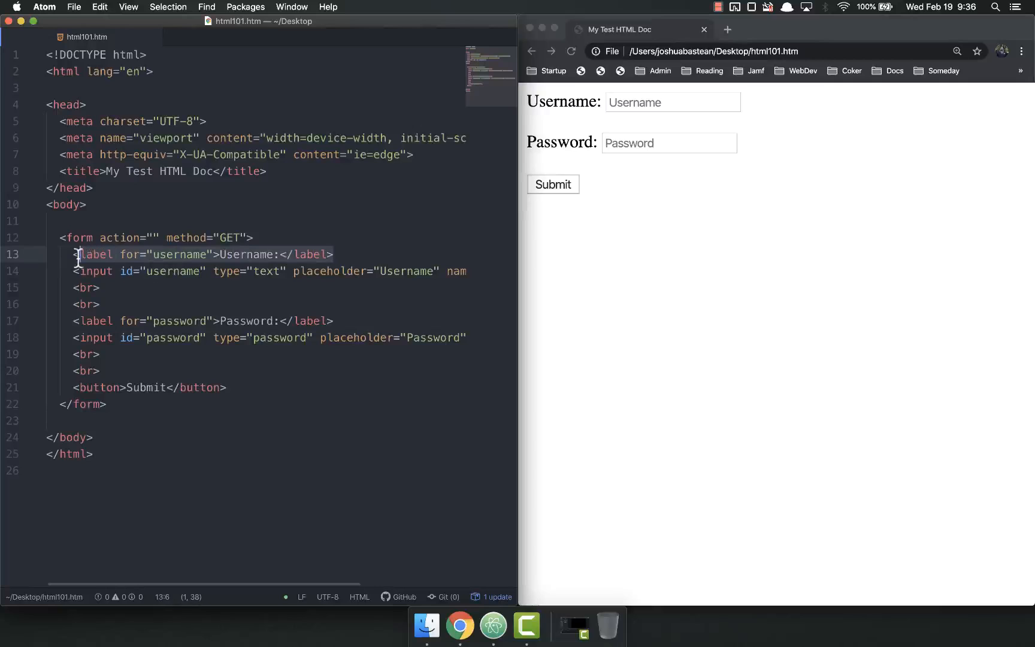
left_click(335, 254)
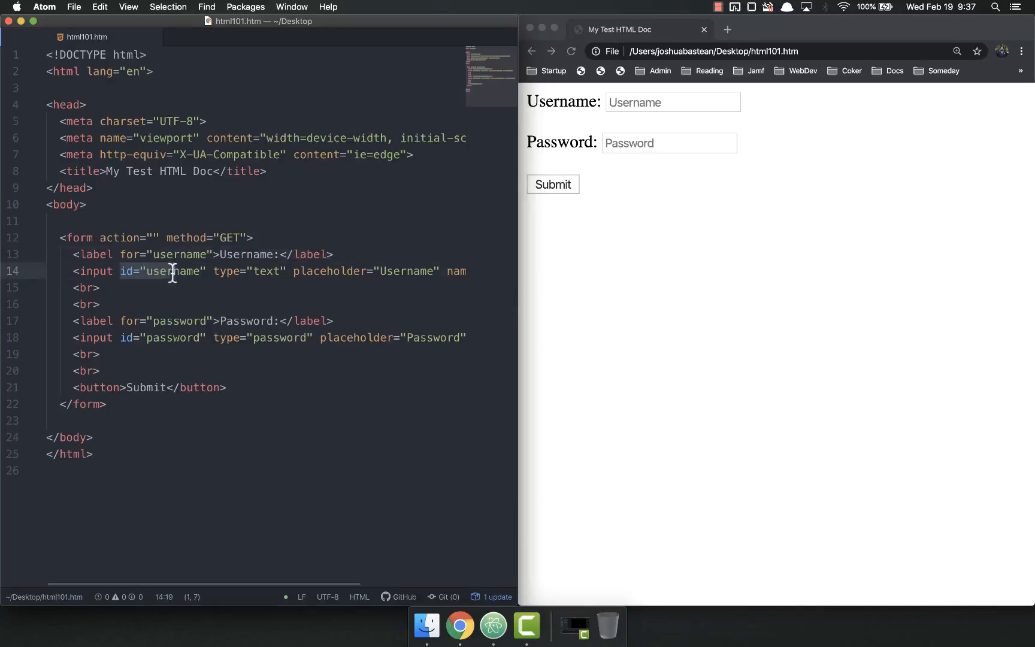
left_click(72, 255)
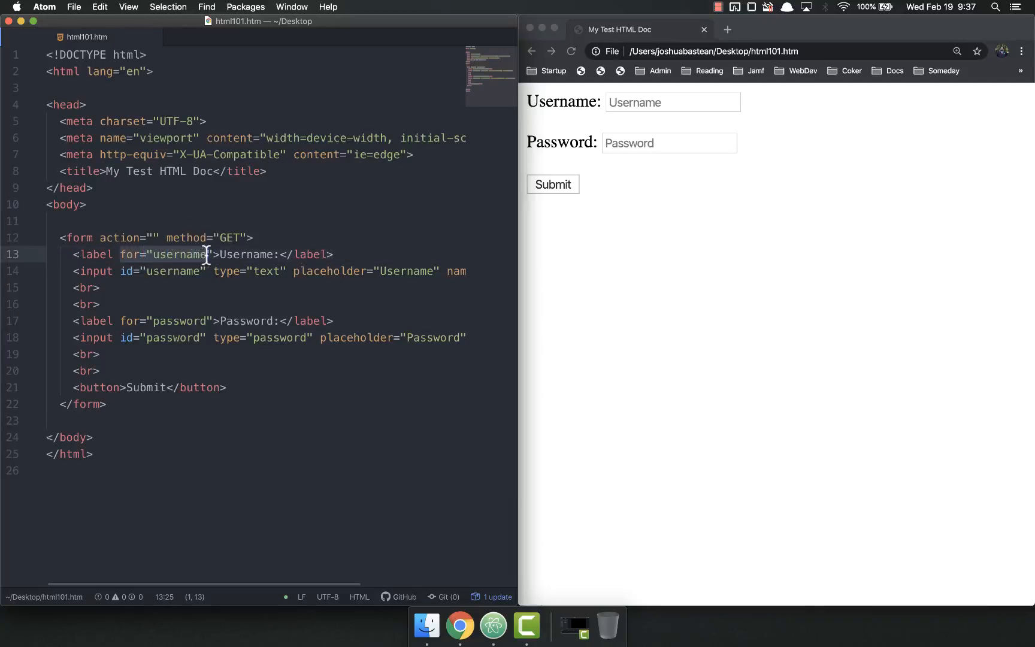
double_click(179, 254)
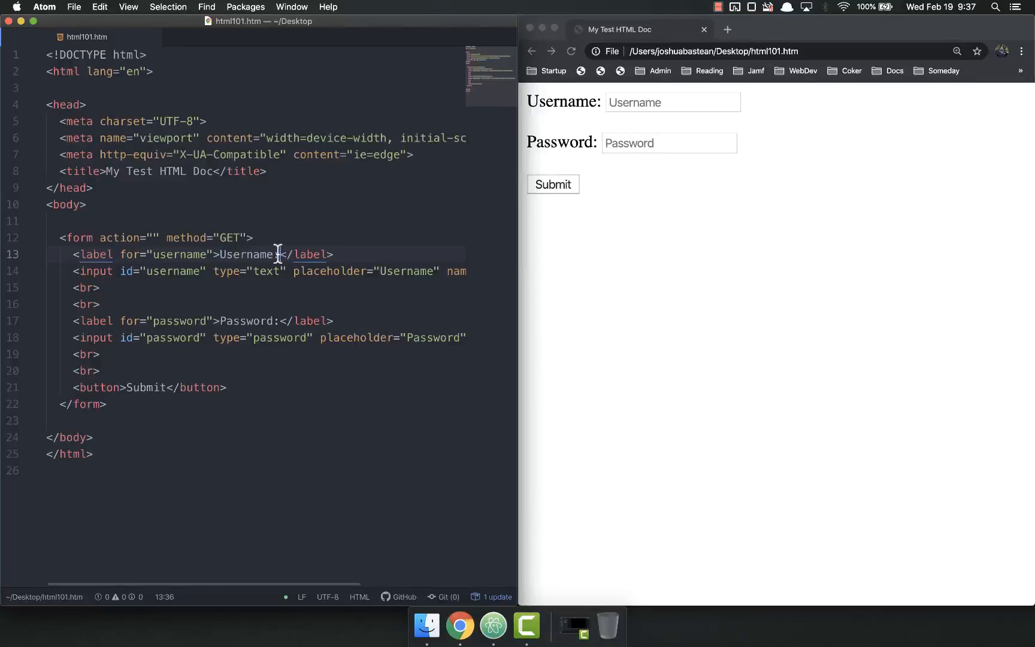
double_click(248, 254)
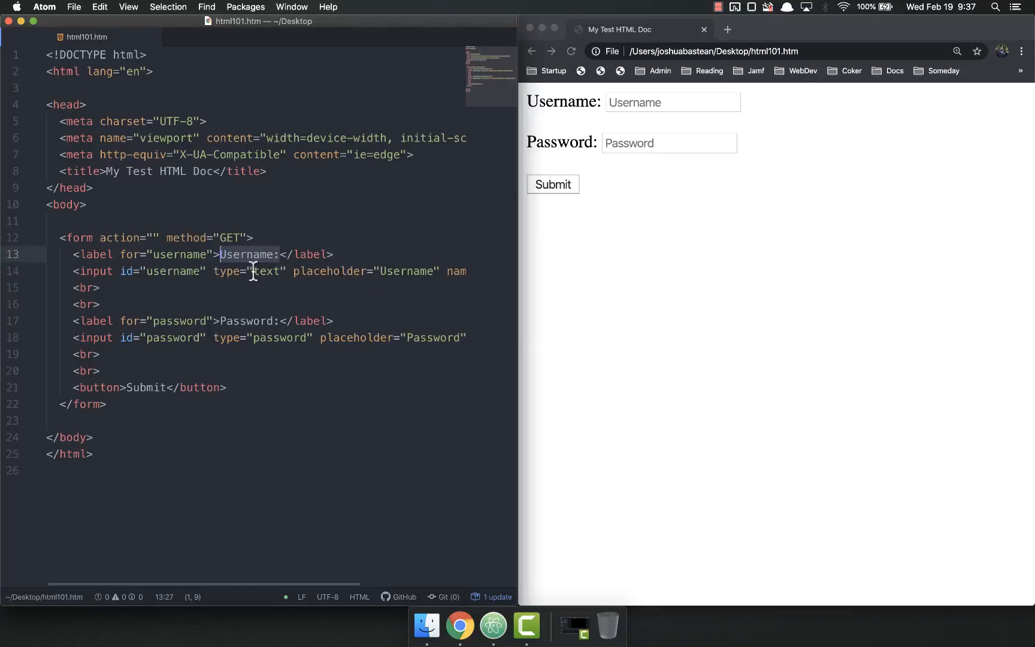
Step: Replace the username label text with 'sdf' gibberish, then restore 'Username'
type("sdf")
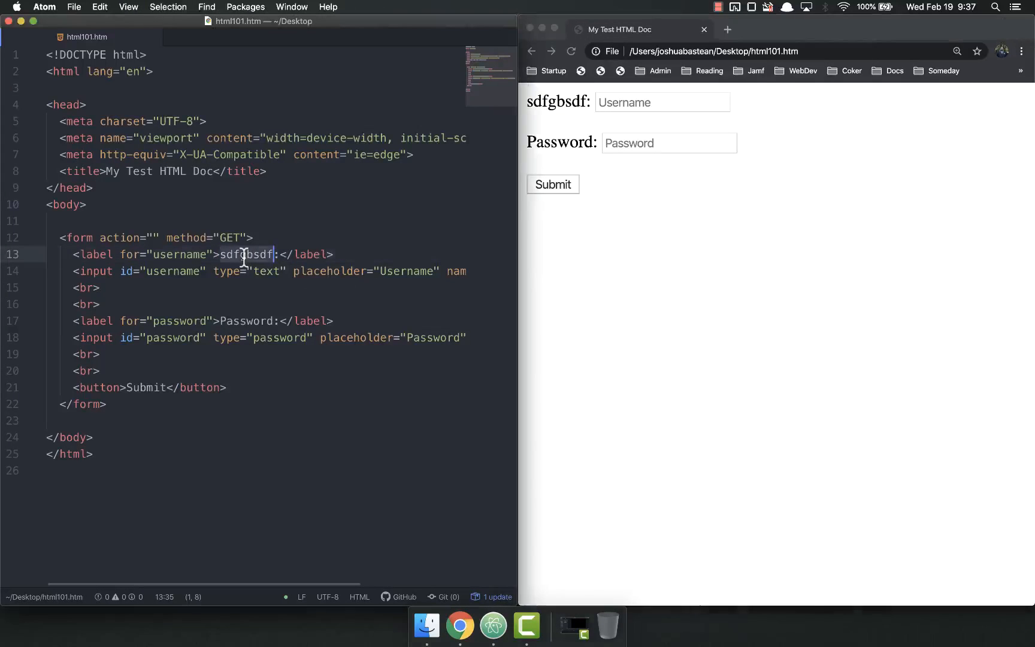
type("Username")
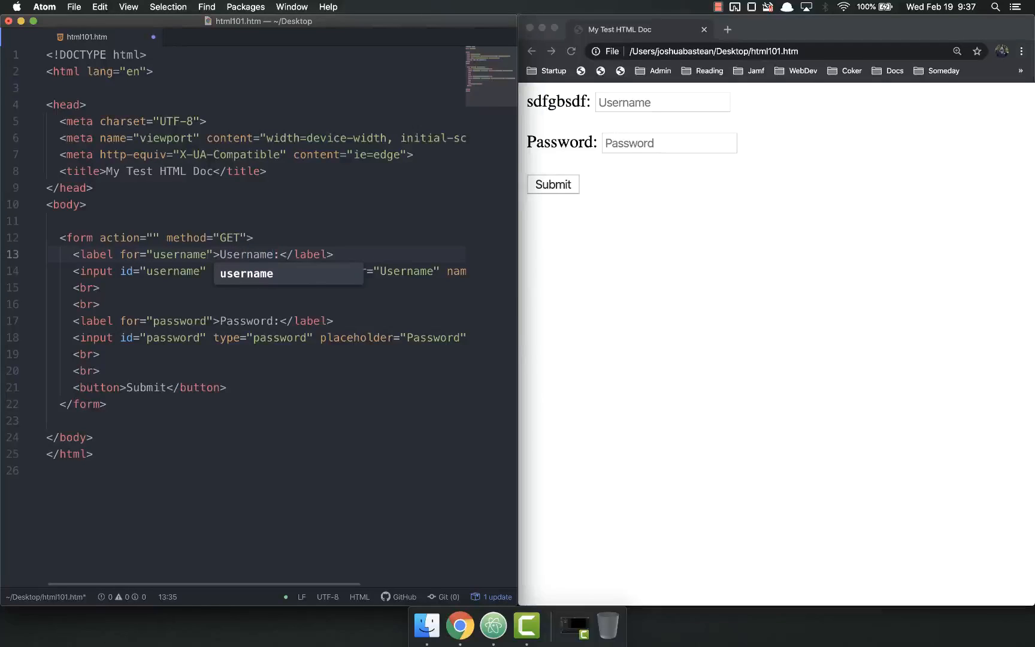